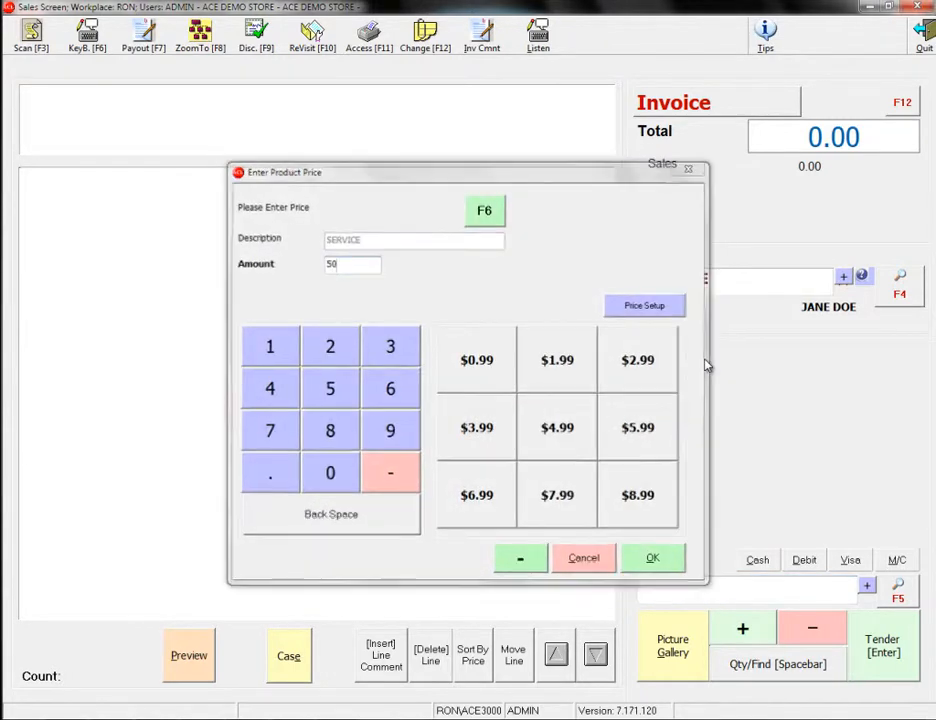
# Step: Confirm the 50.00 service price and scan item 0010000 onto Jane Doe's quote
pyautogui.click(652, 556)
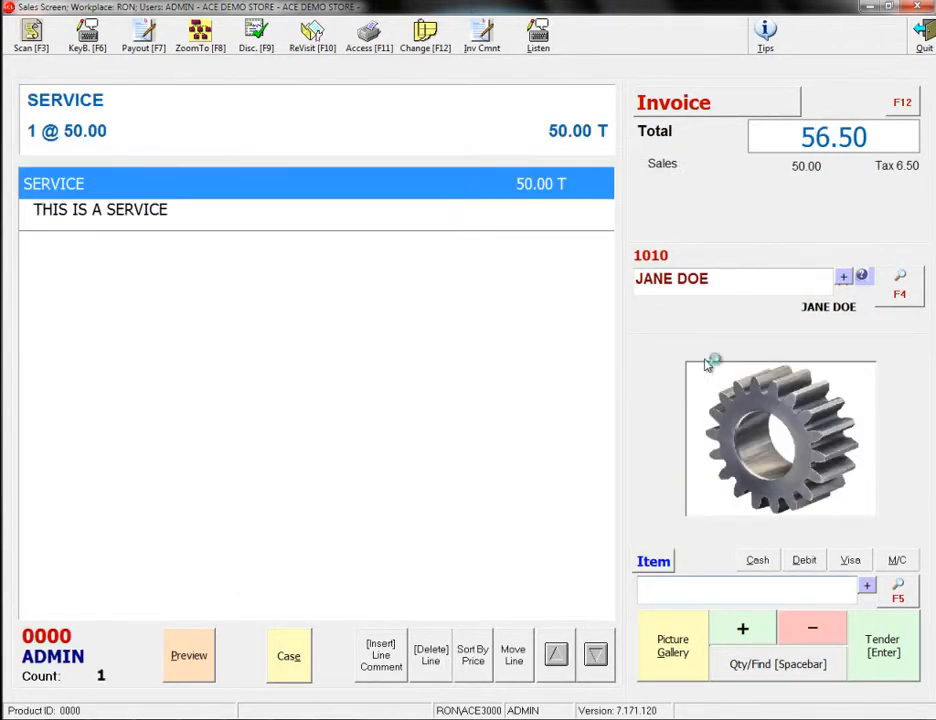
pyautogui.write('0010000')
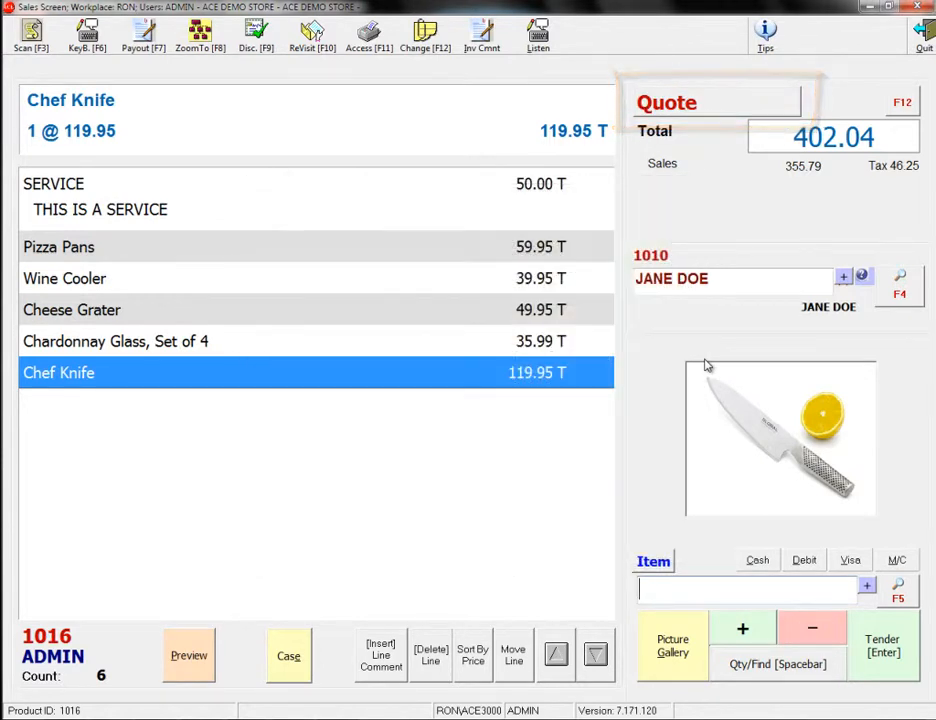
# Step: Tender the quote with 0.00 paid and dismiss the printed quote slip
pyautogui.click(880, 644)
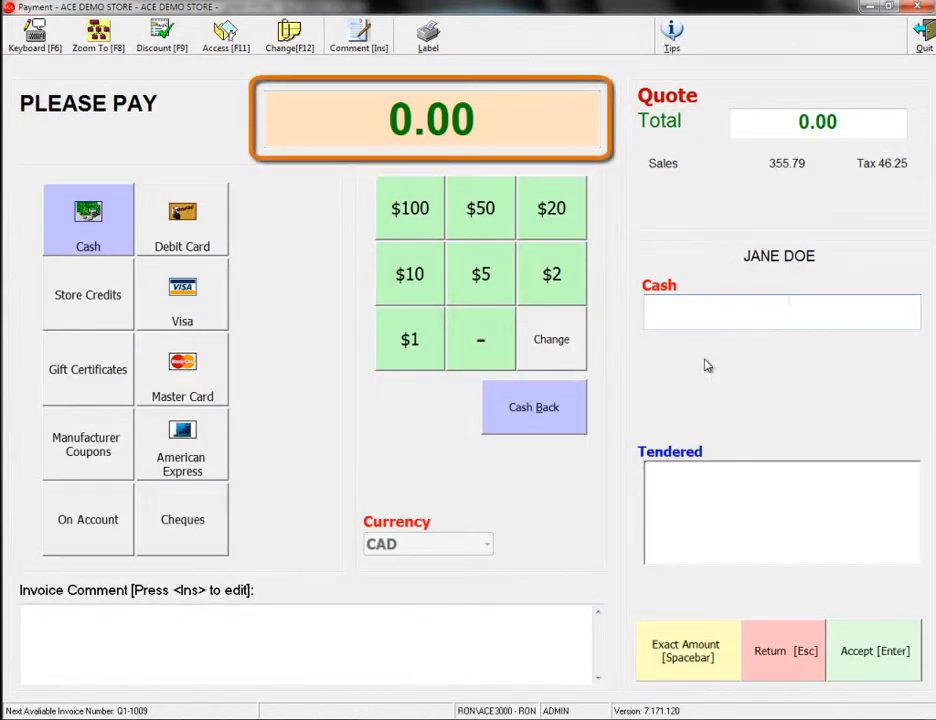
pyautogui.click(780, 312)
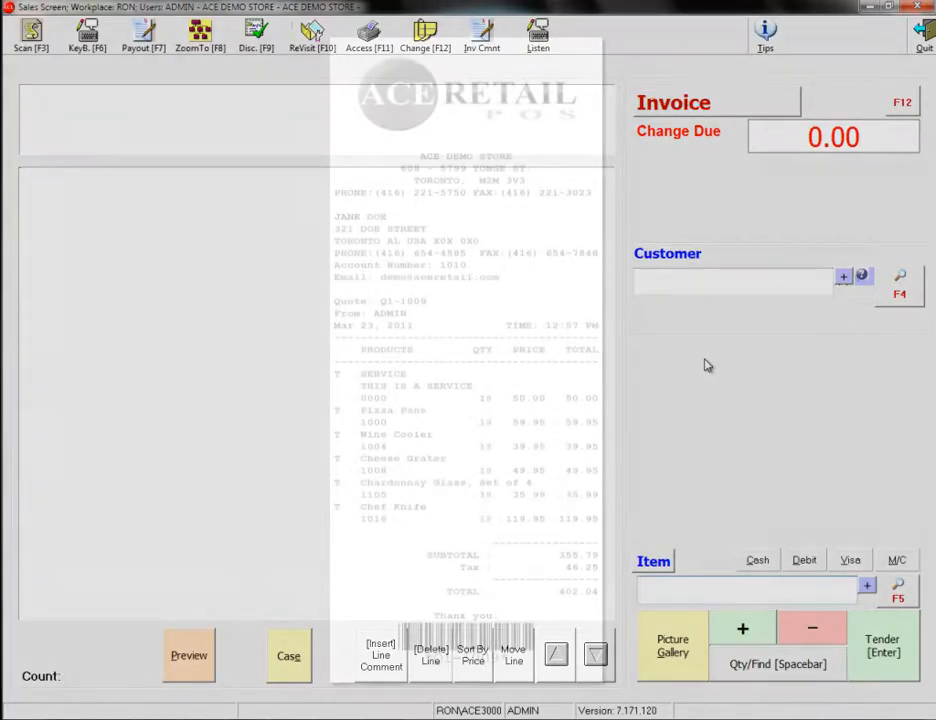
pyautogui.click(188, 656)
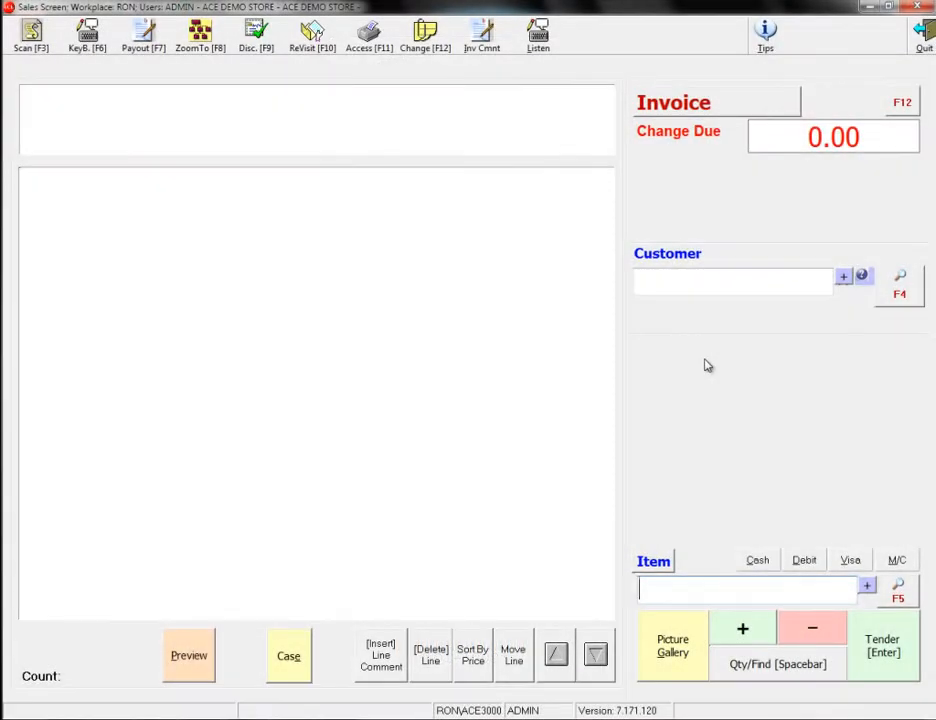
pyautogui.click(312, 36)
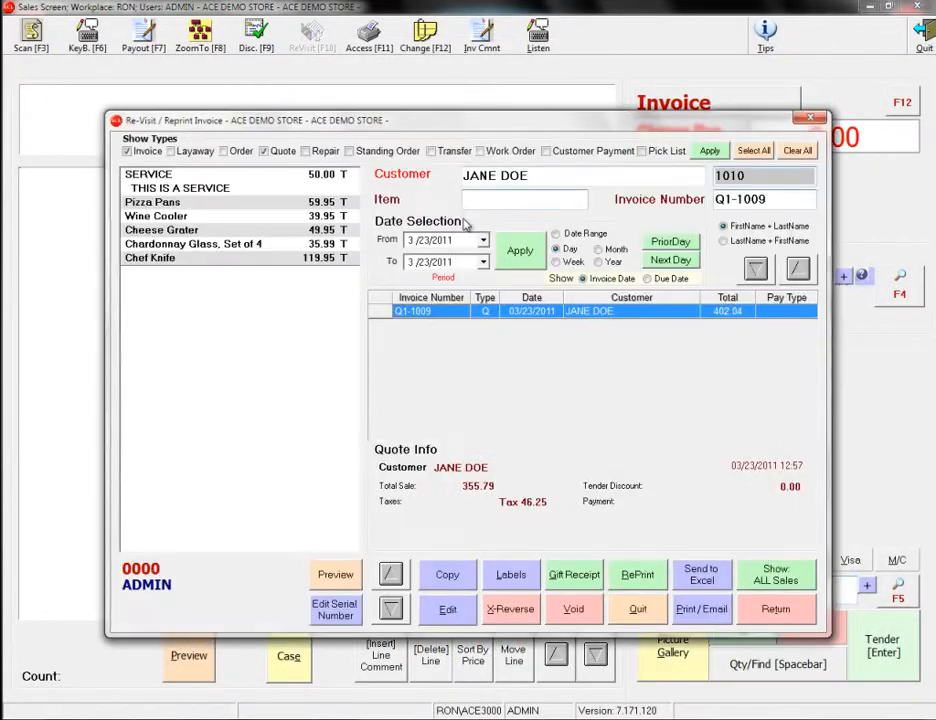
pyautogui.click(700, 608)
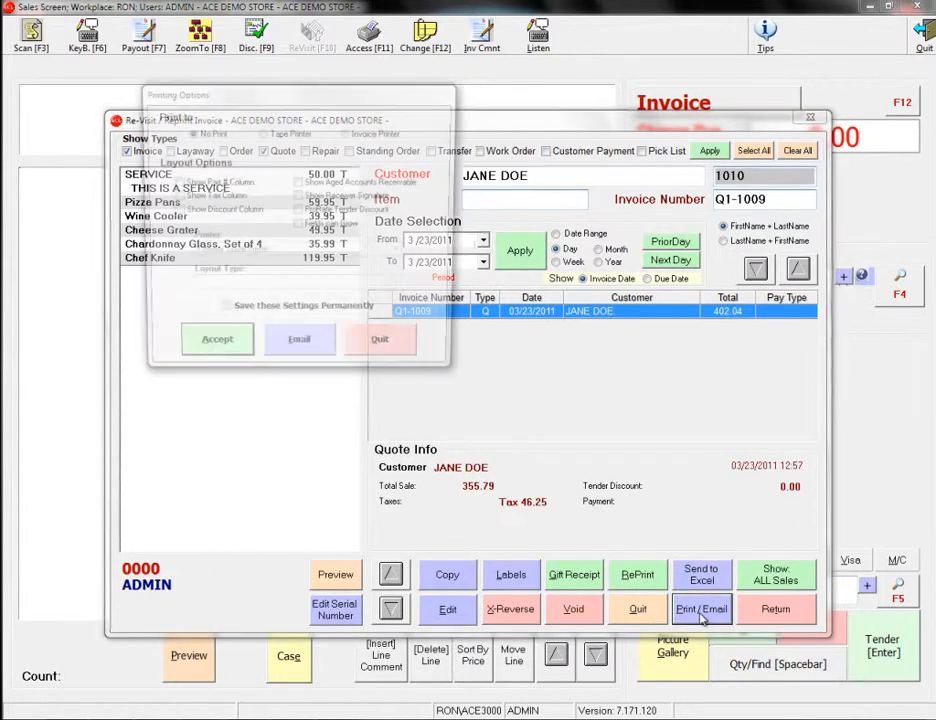
pyautogui.click(380, 338)
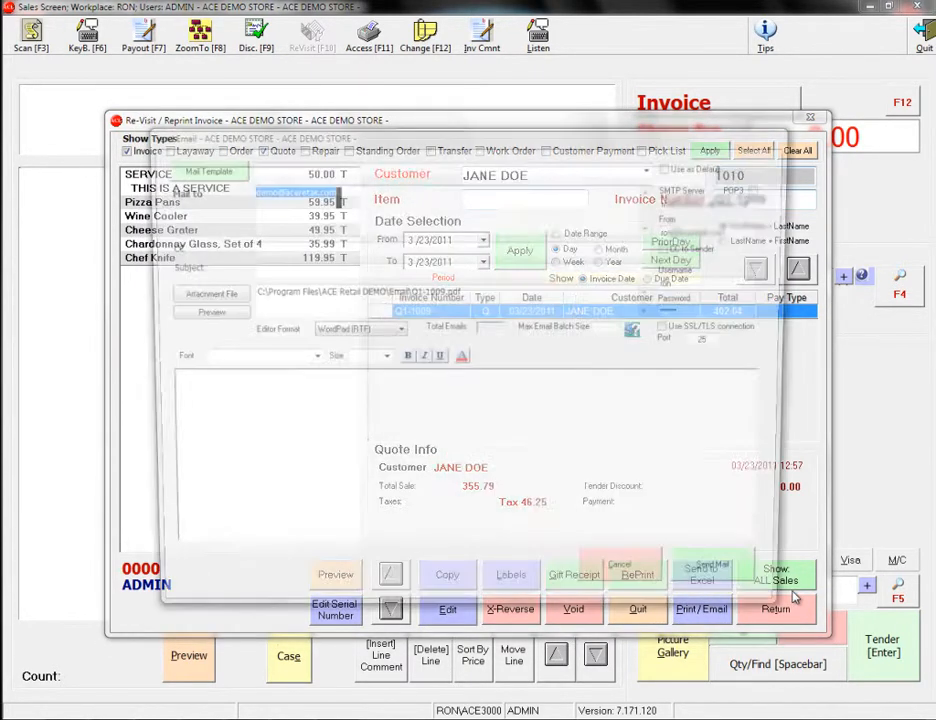
pyautogui.click(702, 568)
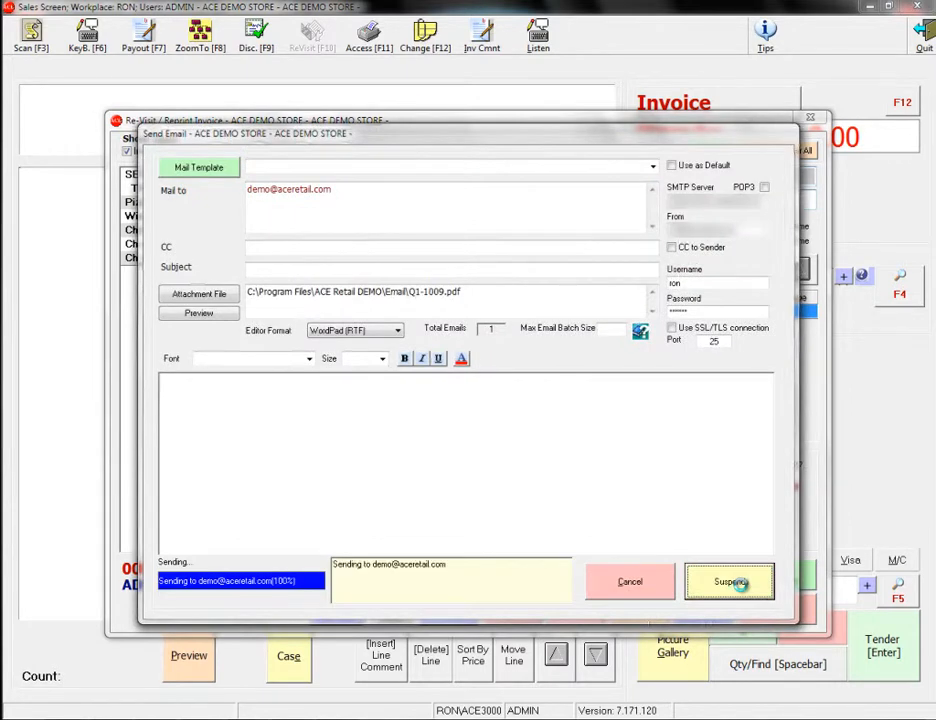
pyautogui.click(730, 582)
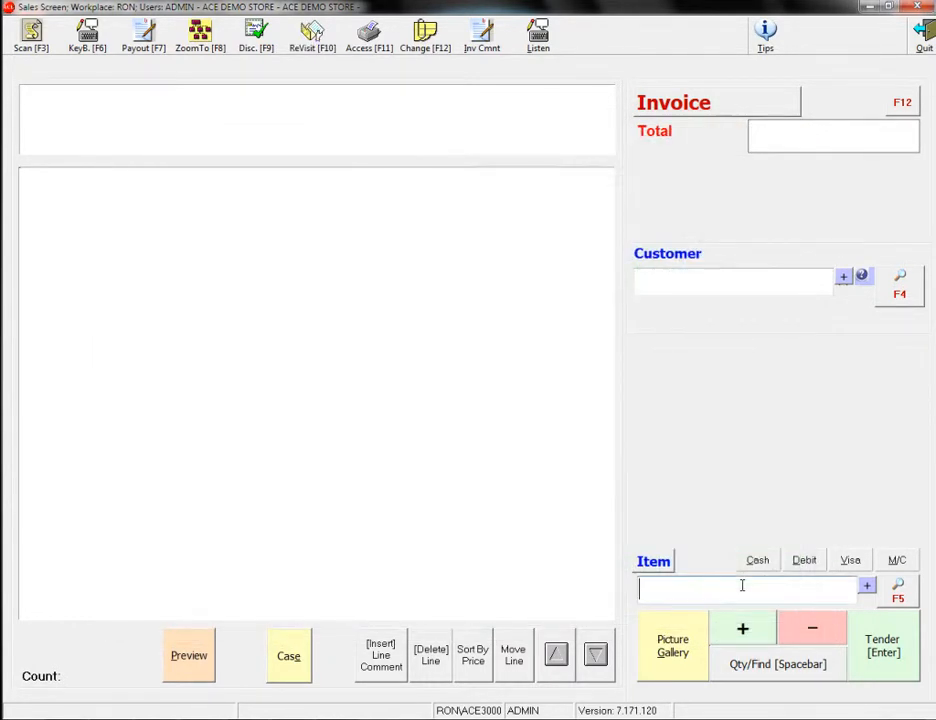
# Step: Recall the quote, drop the Pizza Pans and add item 111, the 4-Quart Deep Fryer
pyautogui.click(188, 656)
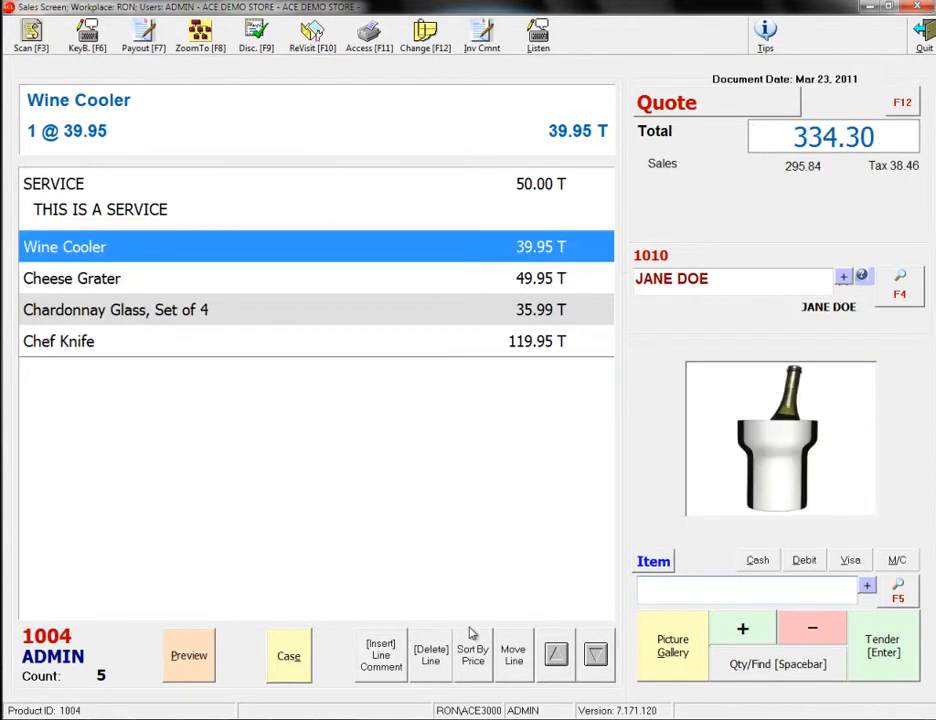
pyautogui.write('111')
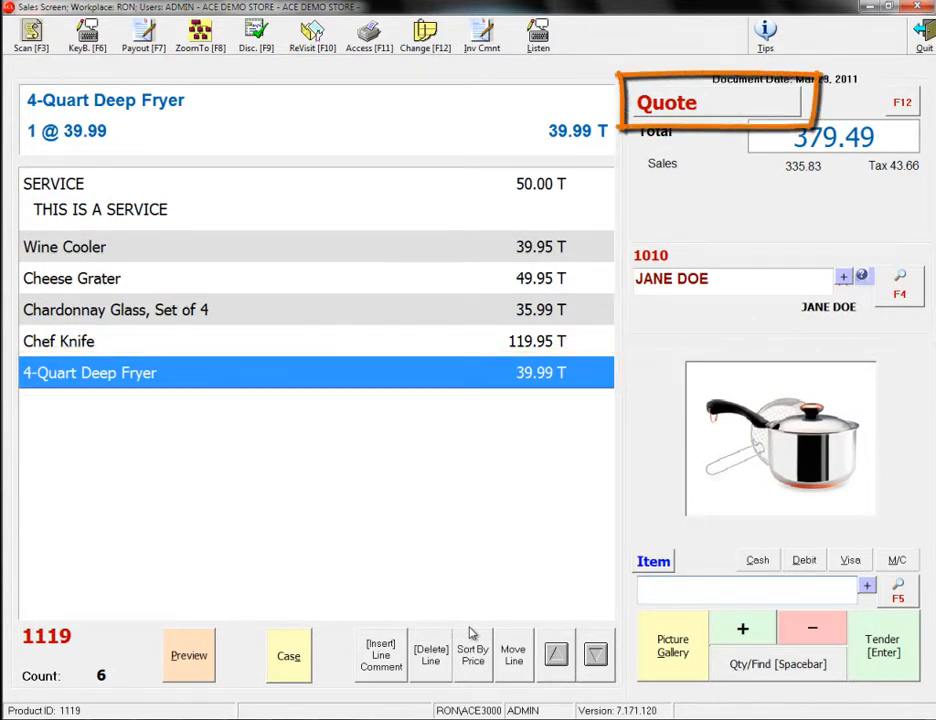
# Step: Switch the quote to Invoice, tender 400.00 cash for 20.51 change and view the receipt
pyautogui.click(424, 36)
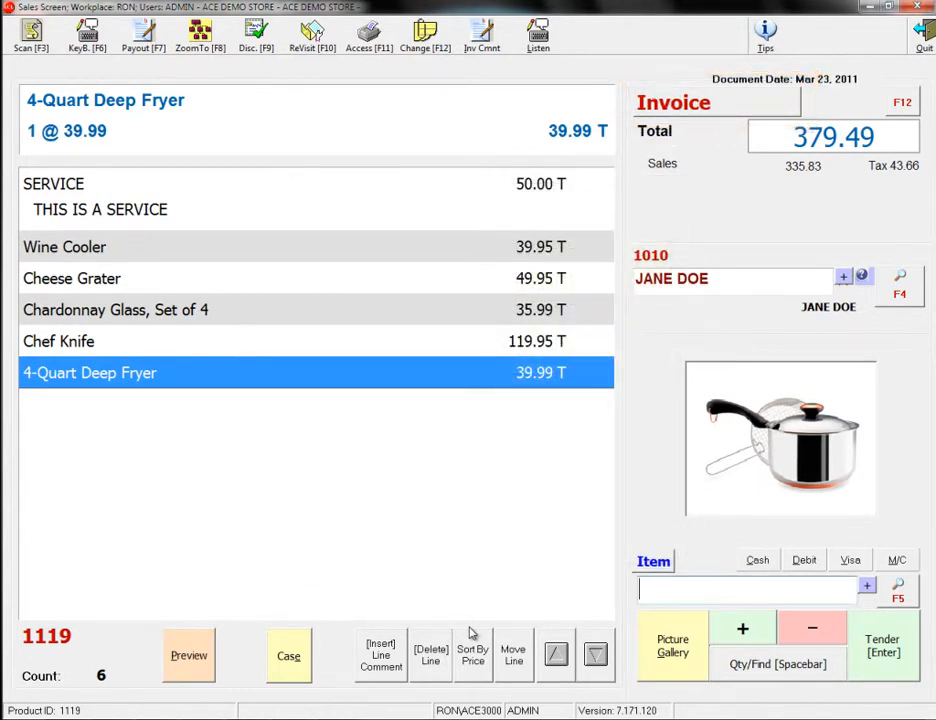
pyautogui.click(880, 646)
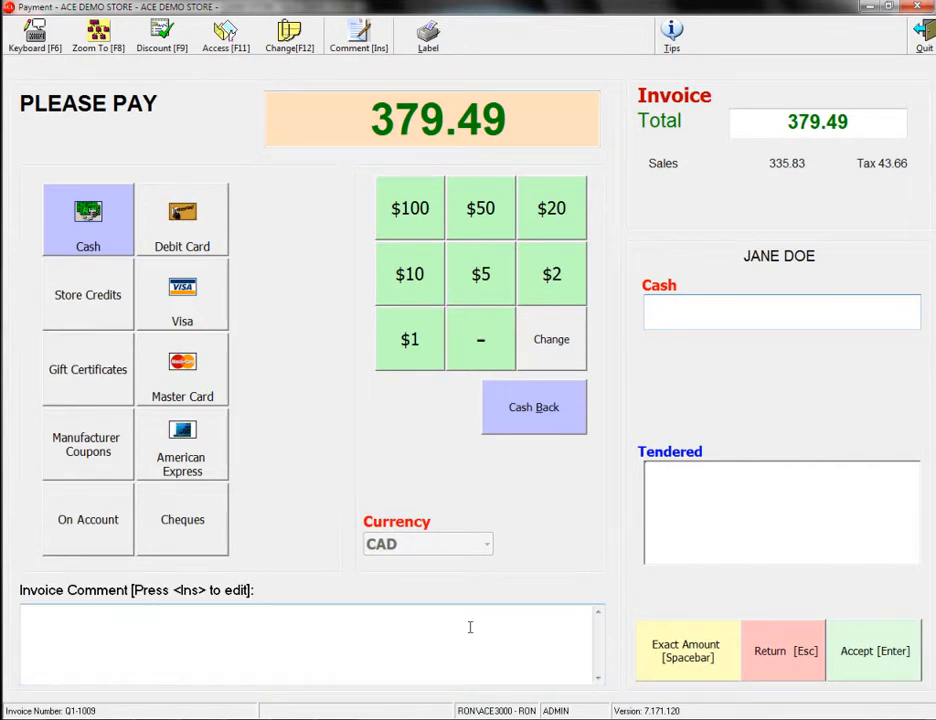
pyautogui.write('400')
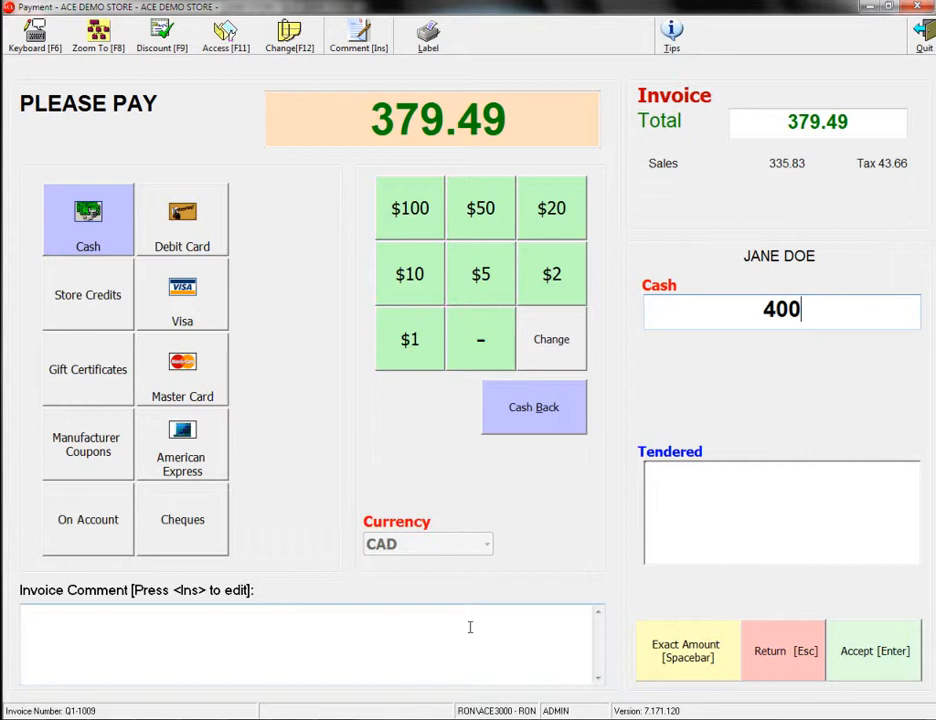
pyautogui.click(874, 650)
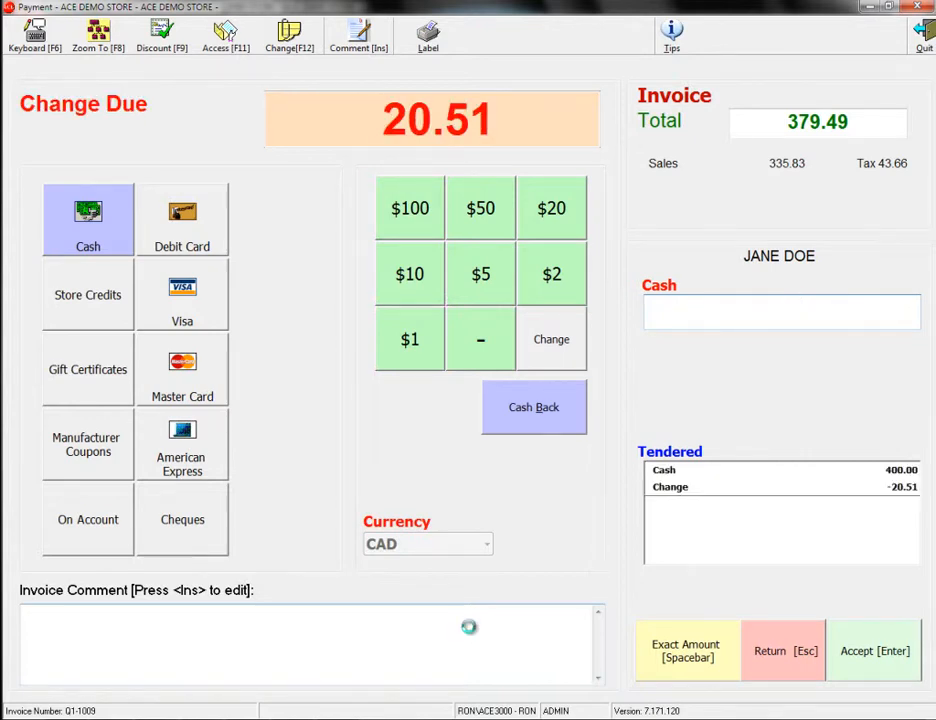
pyautogui.click(872, 650)
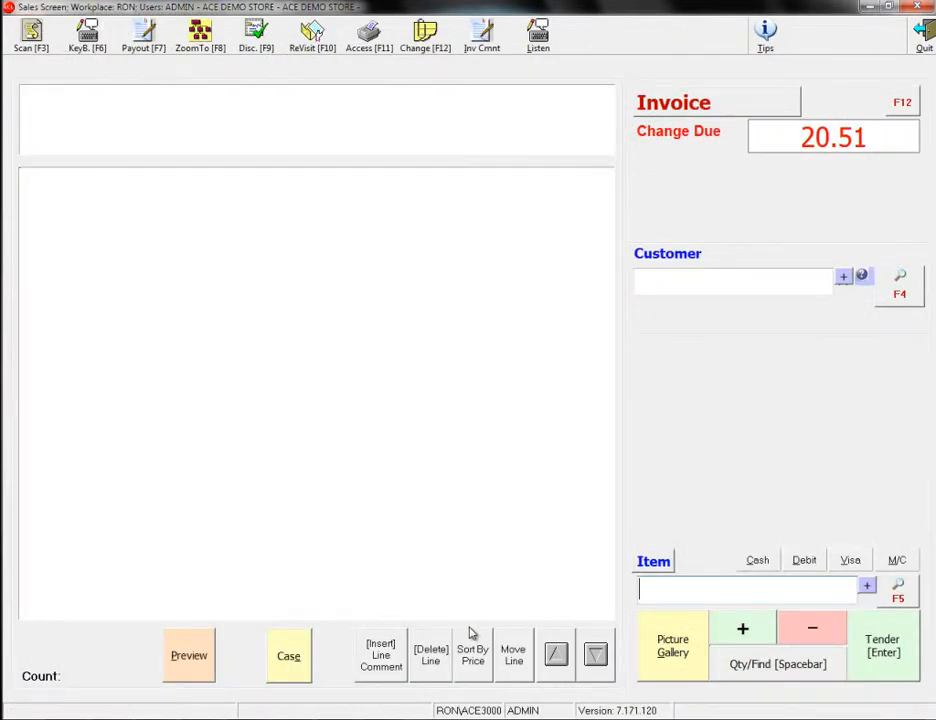
pyautogui.click(188, 656)
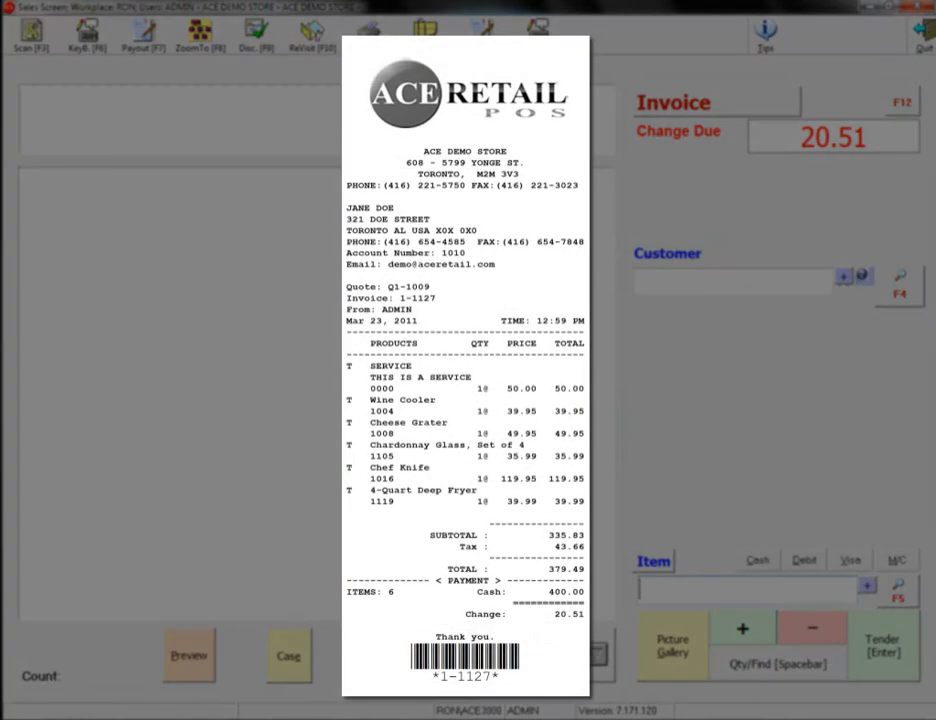